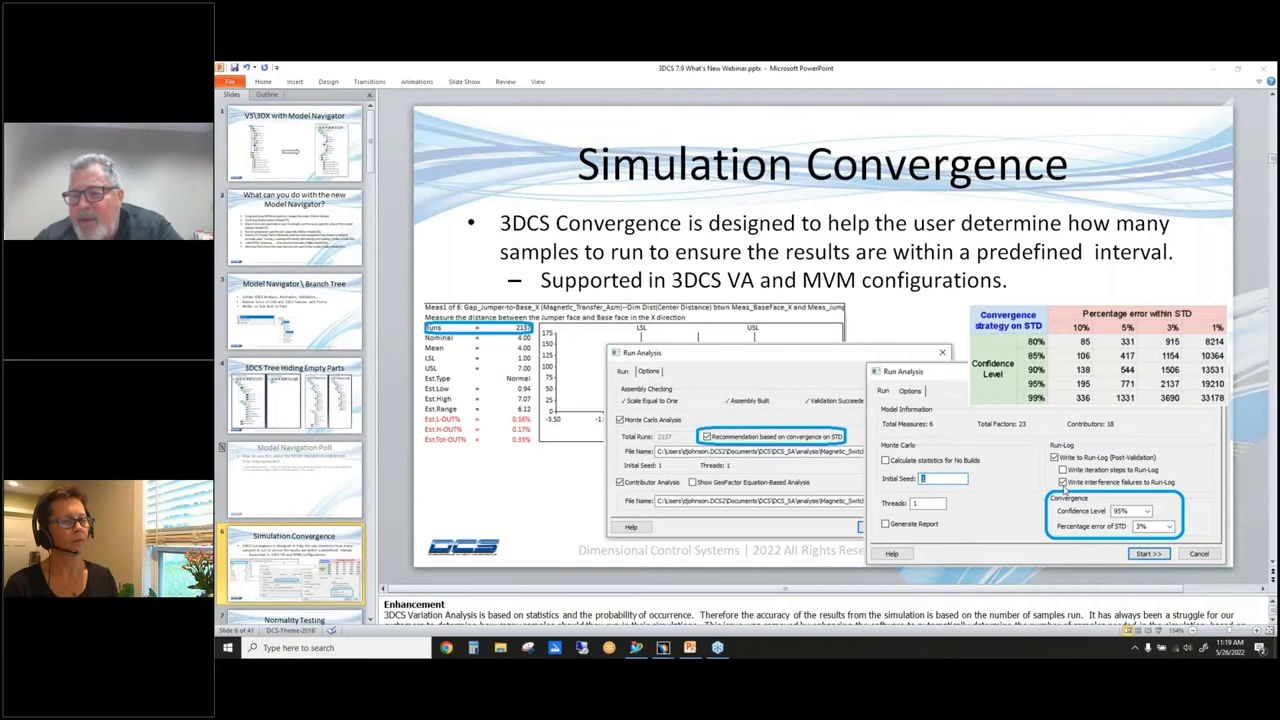
pyautogui.moveTo(1165, 503)
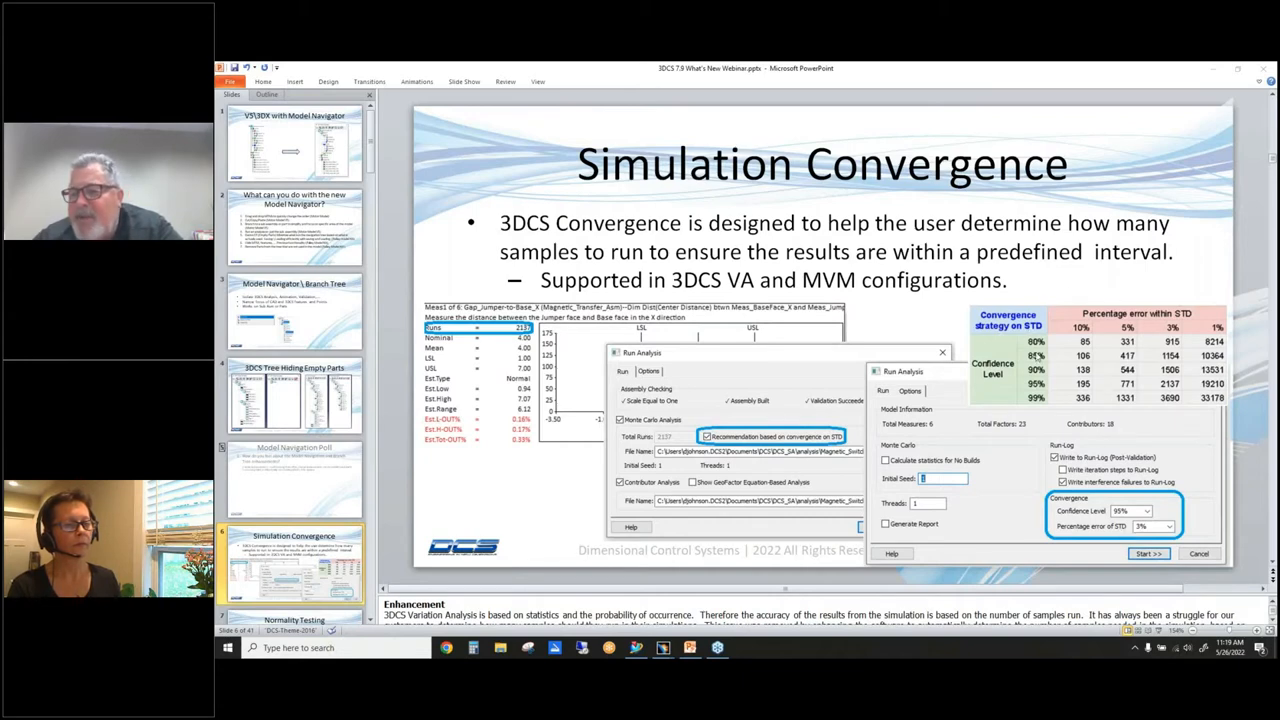
pyautogui.moveTo(1191, 411)
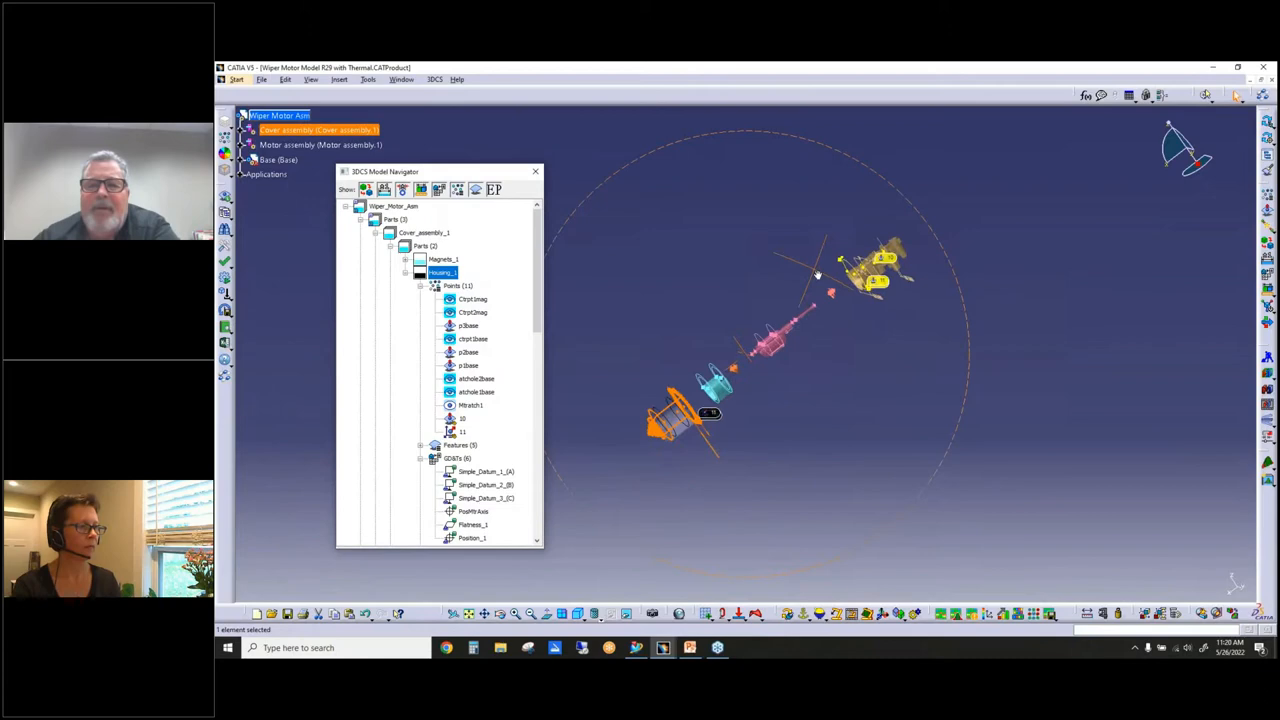
# Confirm the nominal build of the wiper motor assembly before the Run Analysis dialog appears.
pyautogui.moveTo(820, 275); pyautogui.dragTo(805, 373)
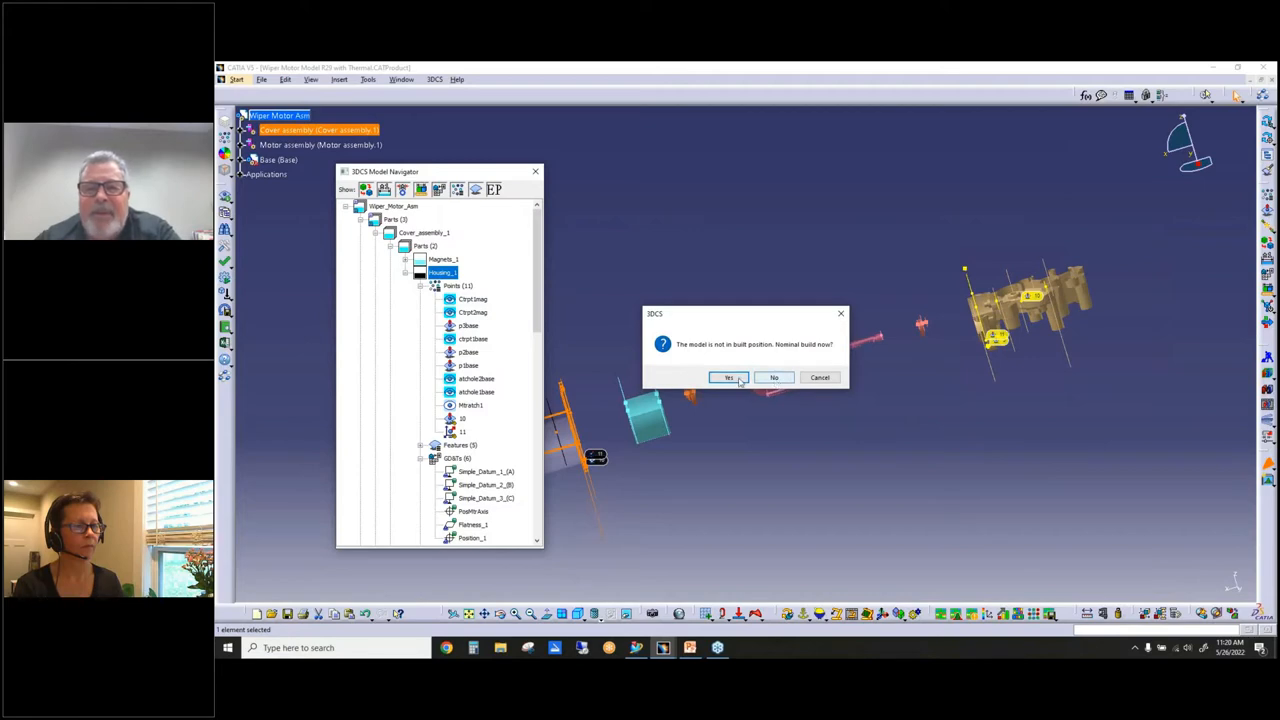
pyautogui.click(728, 377)
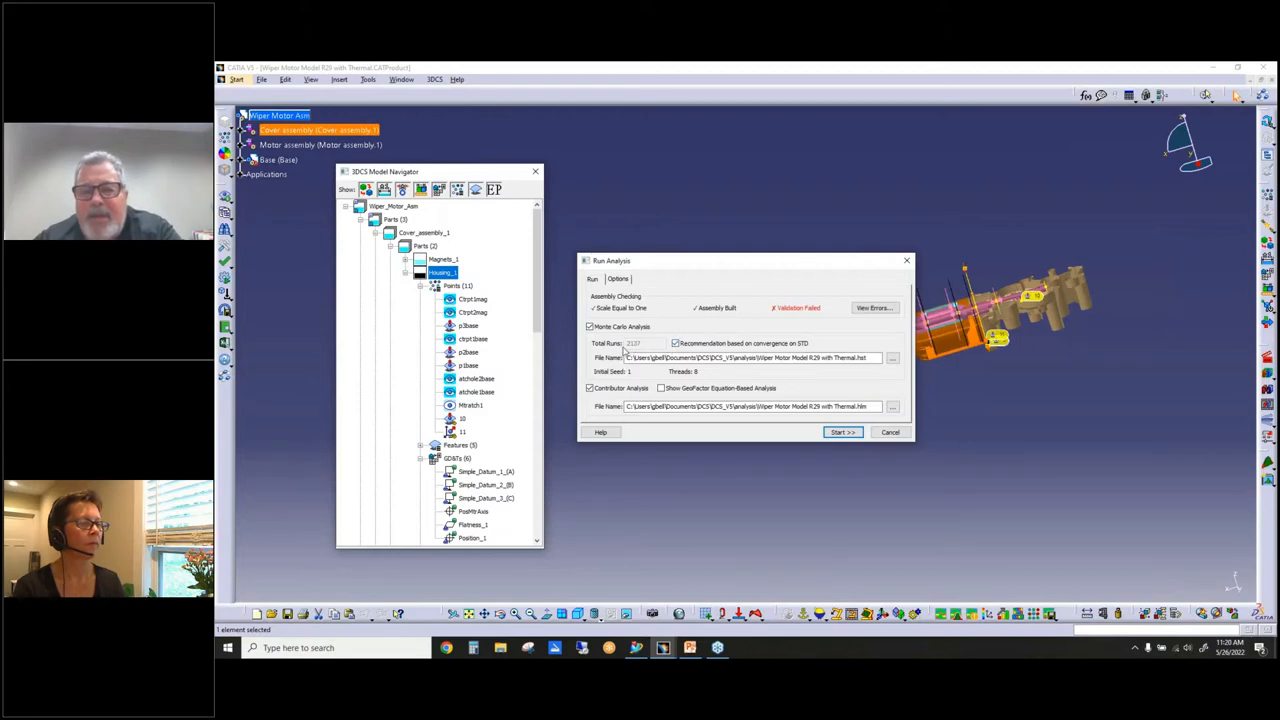
pyautogui.moveTo(628, 352)
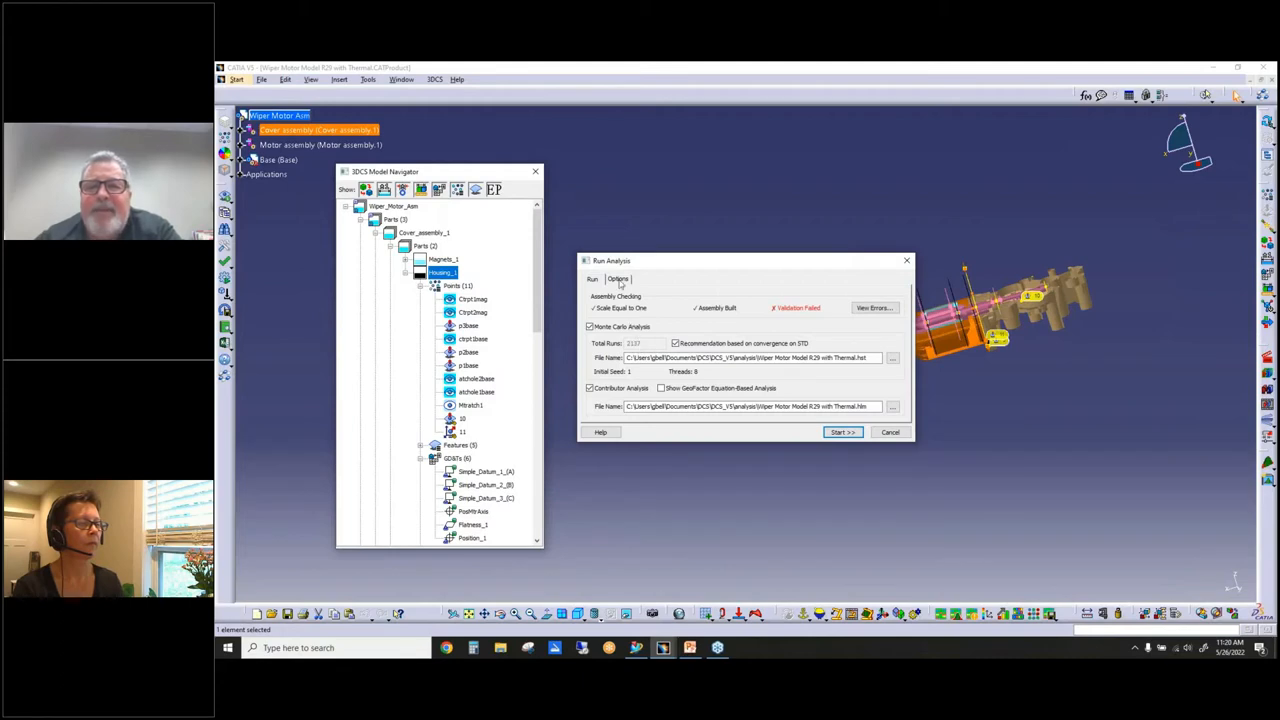
# In Run Analysis Options, choose 99% confidence level and 1% error of STD.
pyautogui.click(618, 279)
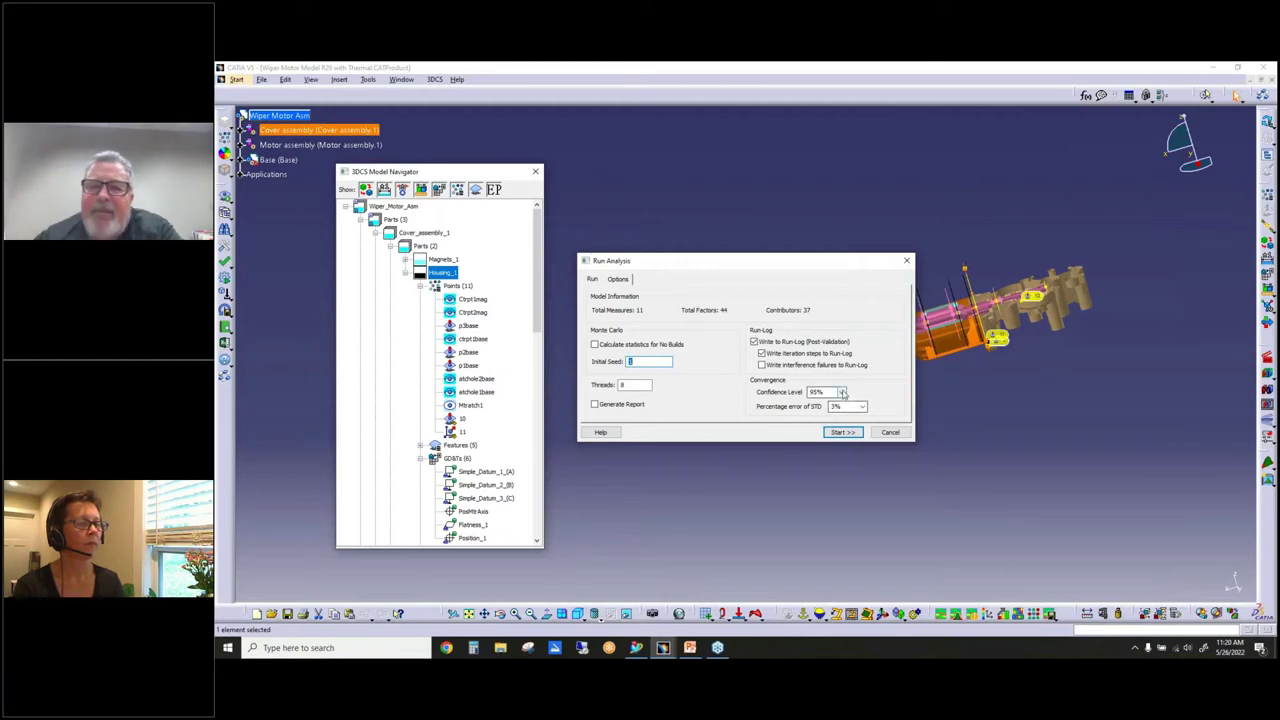
pyautogui.click(840, 392)
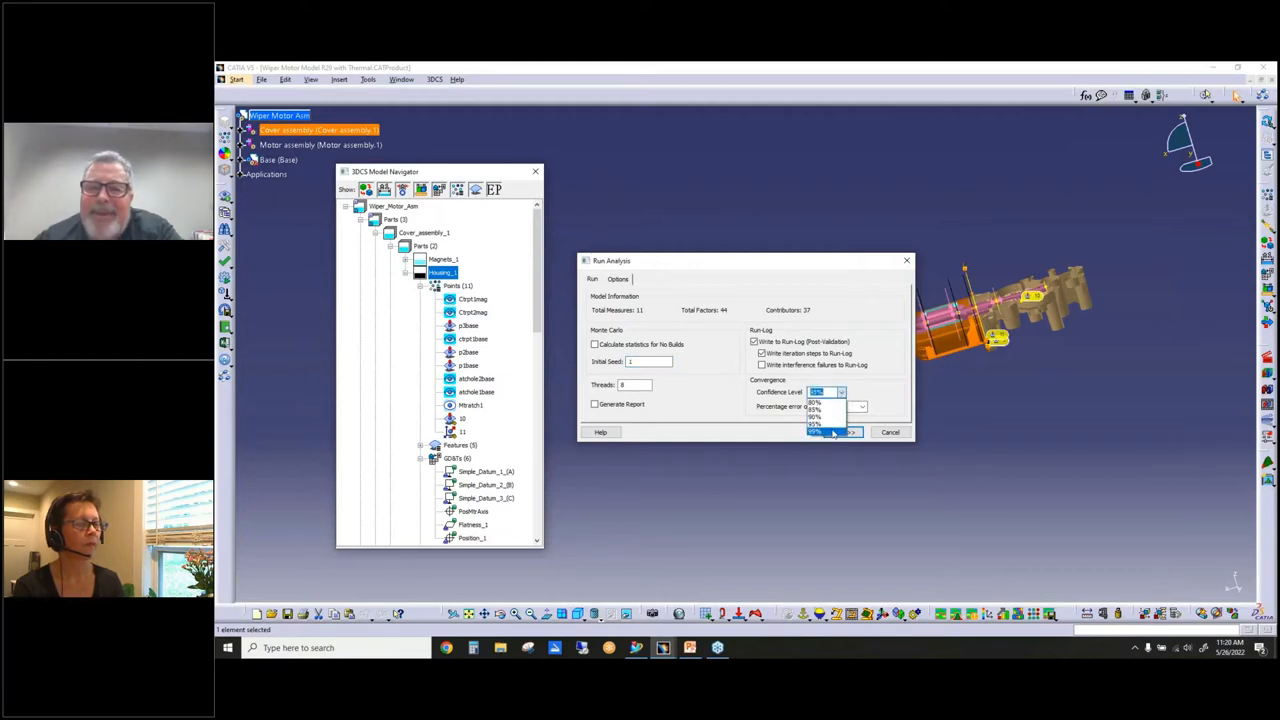
pyautogui.click(814, 432)
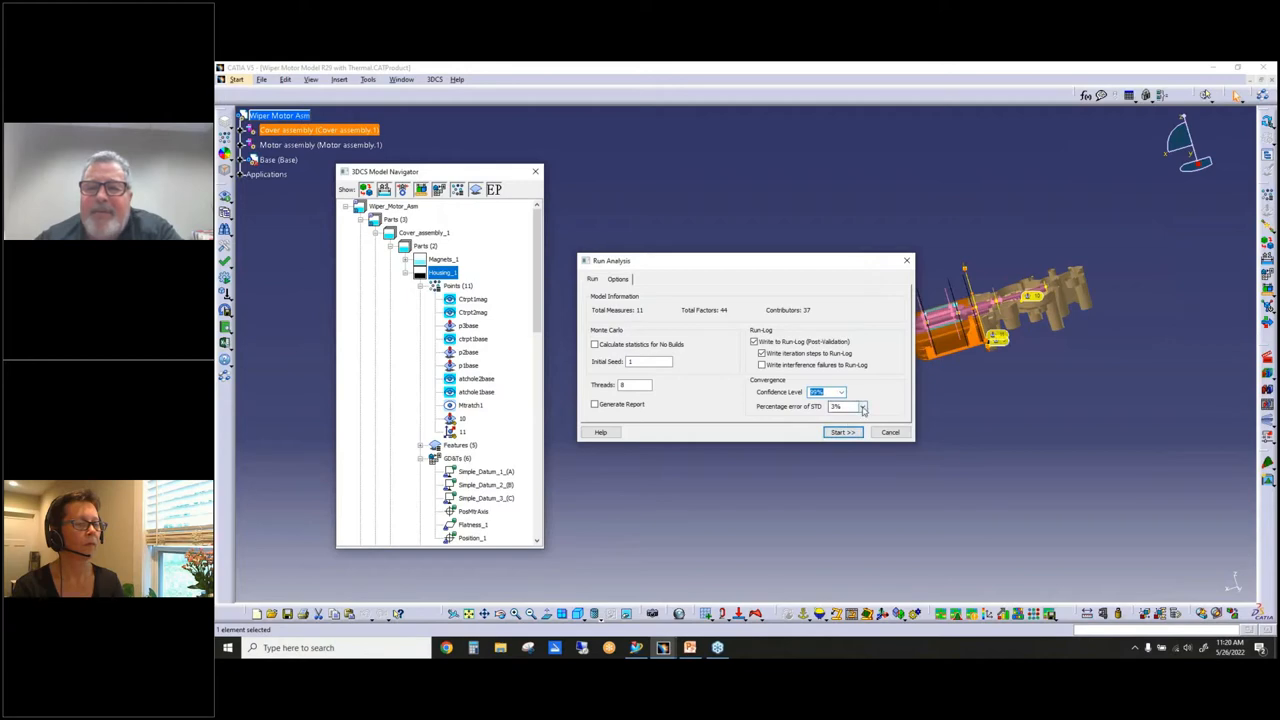
pyautogui.click(862, 406)
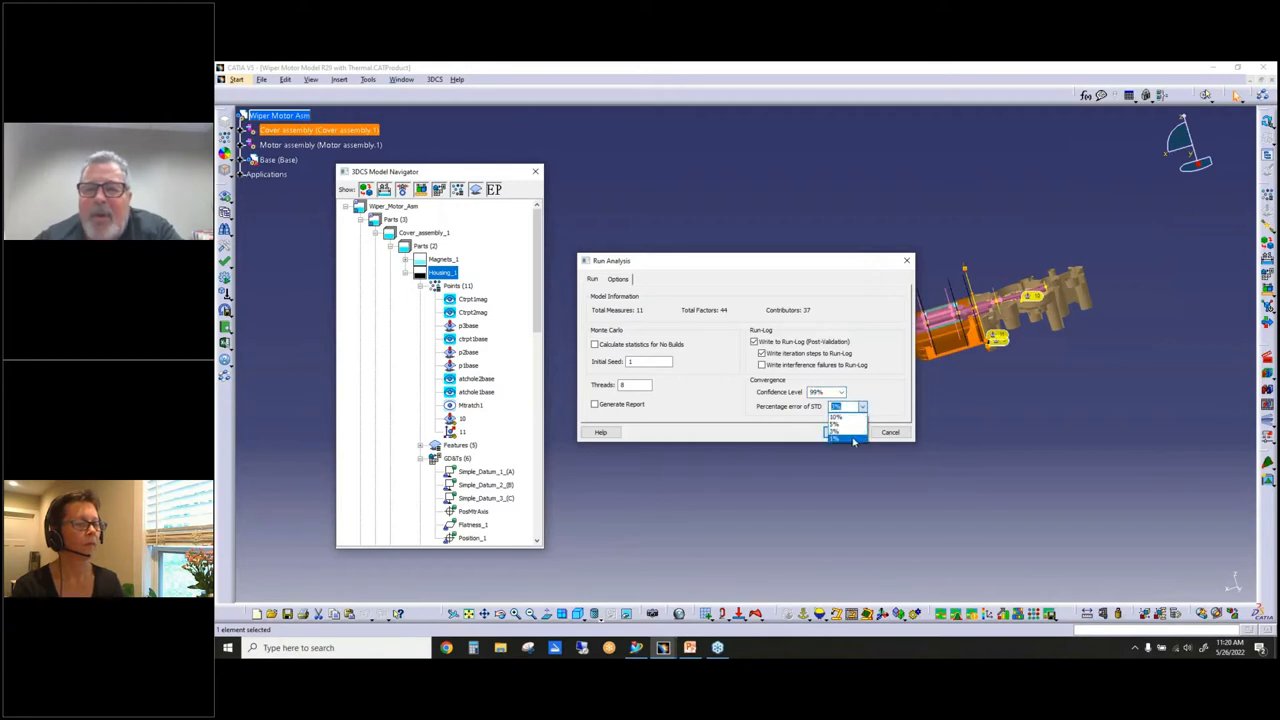
pyautogui.click(835, 435)
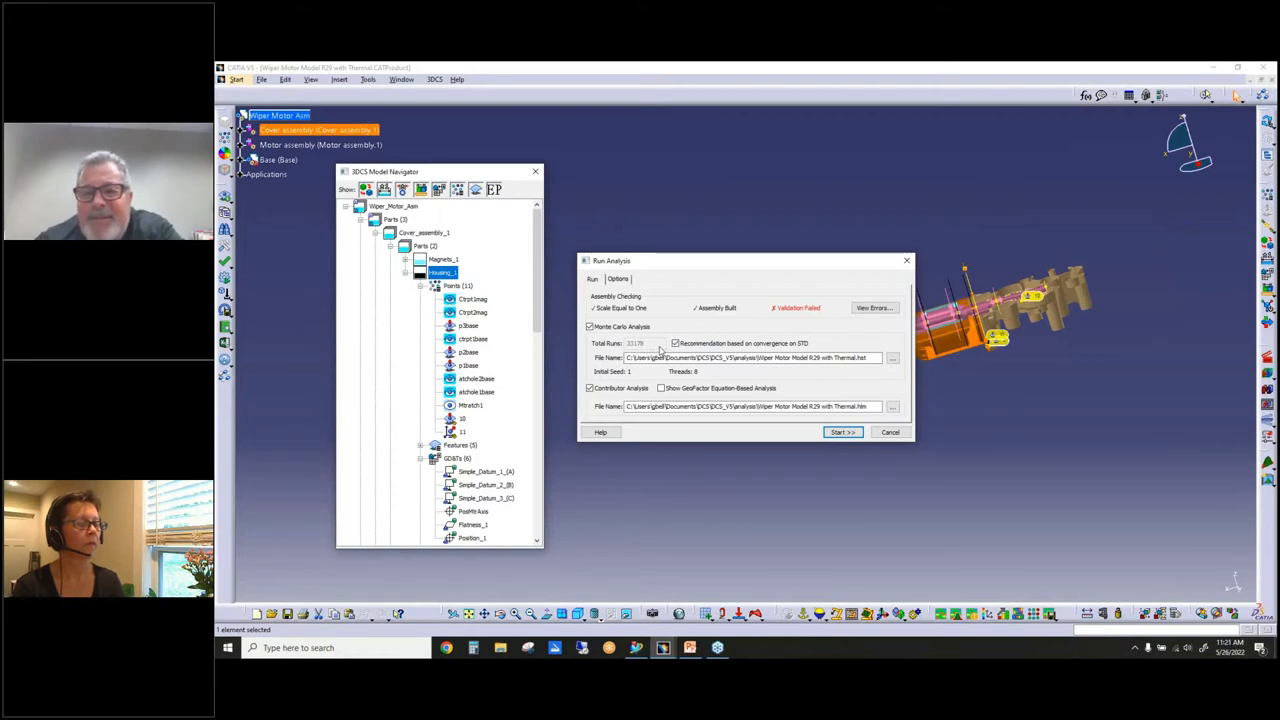
pyautogui.moveTo(635, 285)
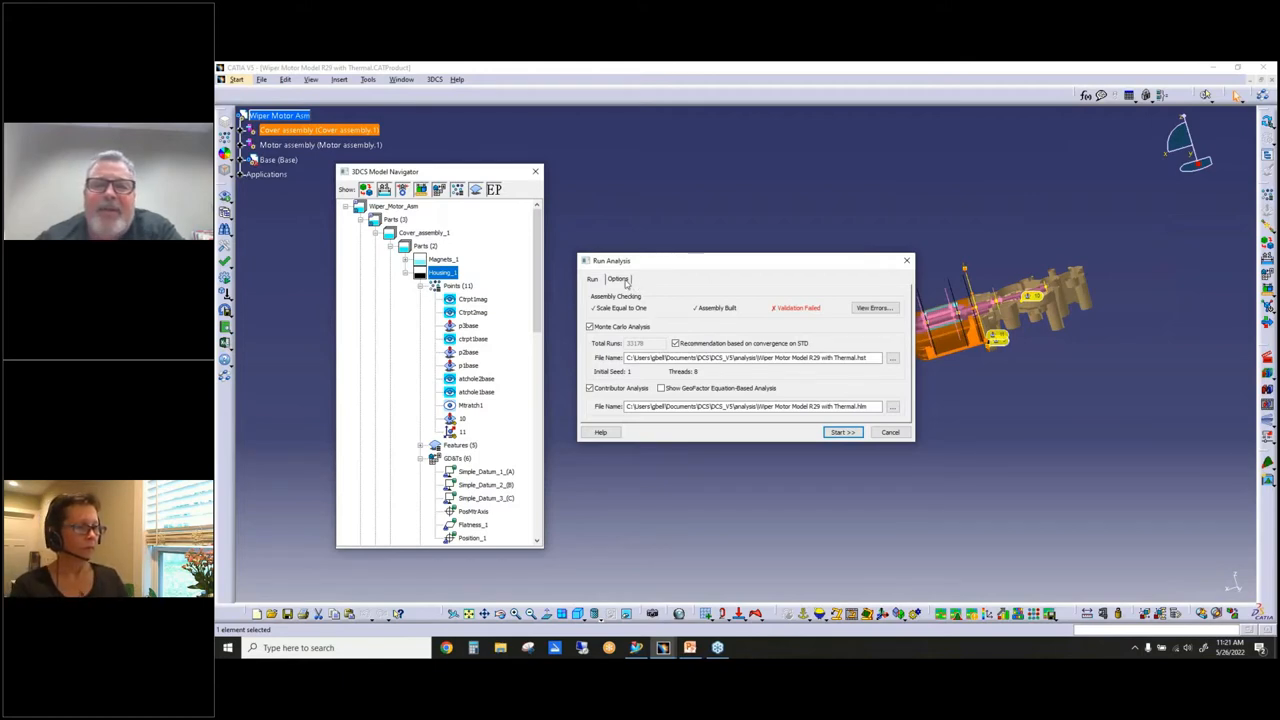
# In Run Analysis Options, set confidence level back to 95% and error of STD to 3%.
pyautogui.click(618, 279)
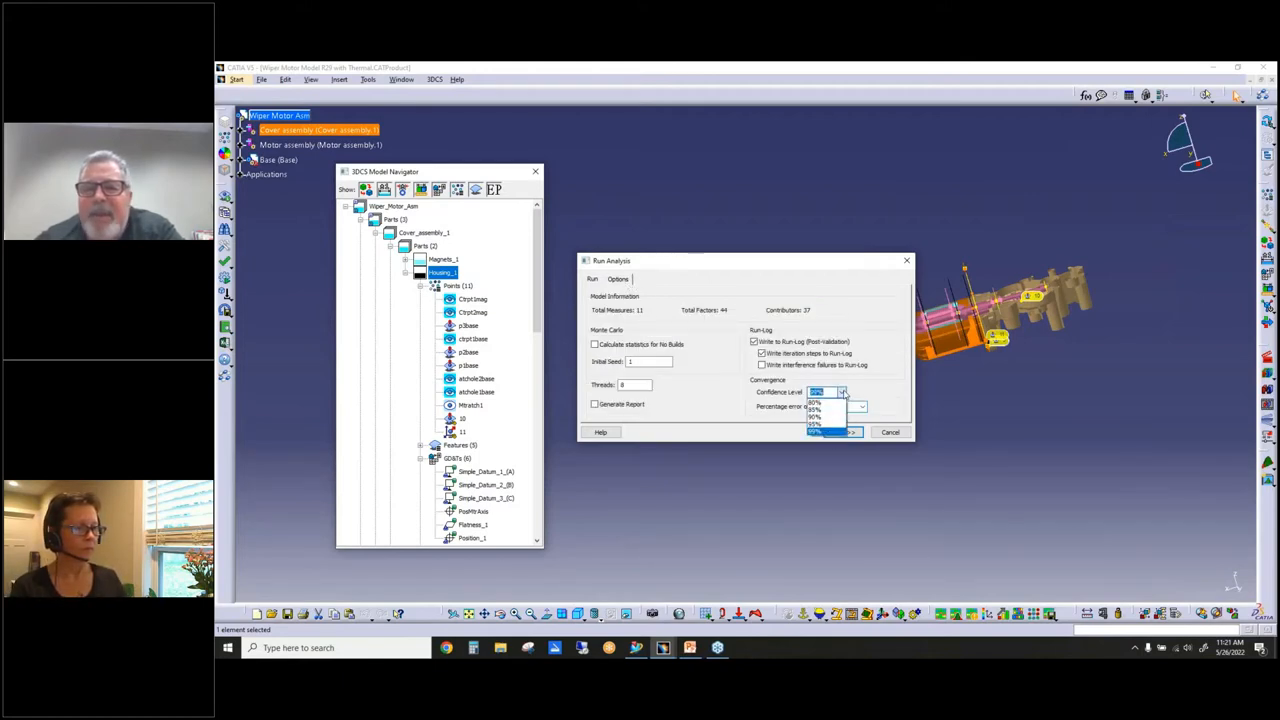
pyautogui.click(815, 401)
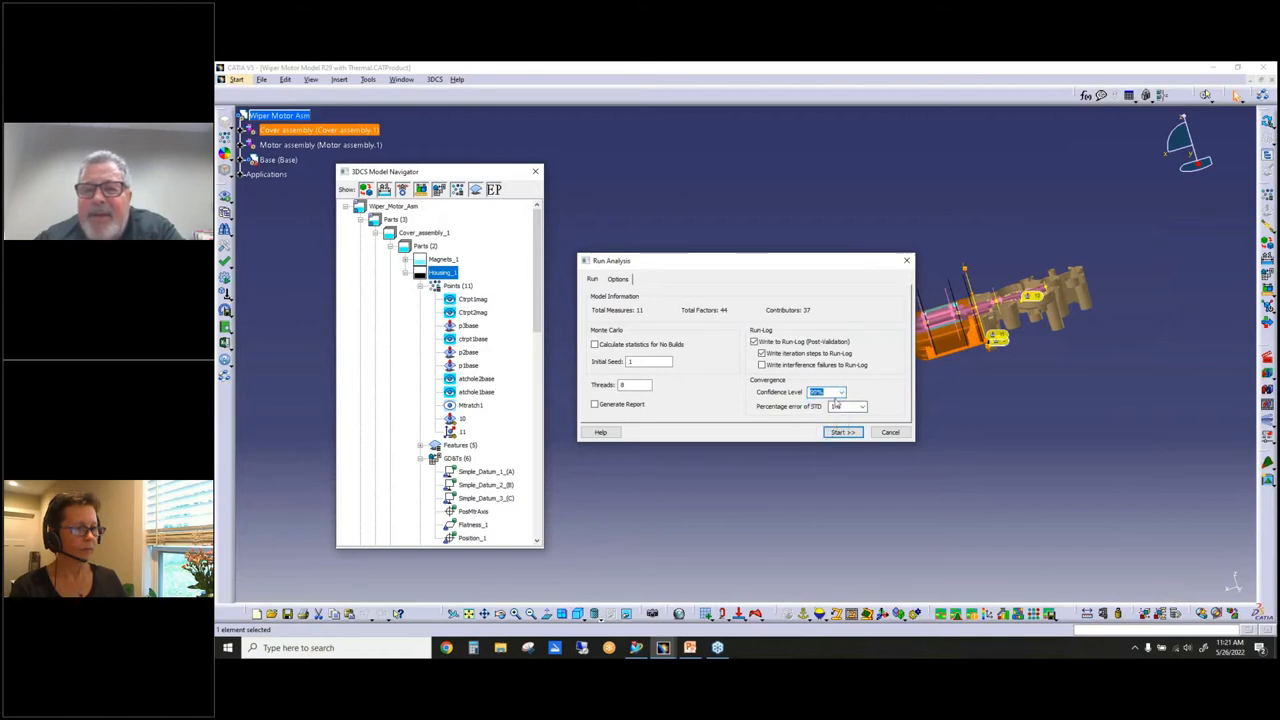
pyautogui.click(840, 391)
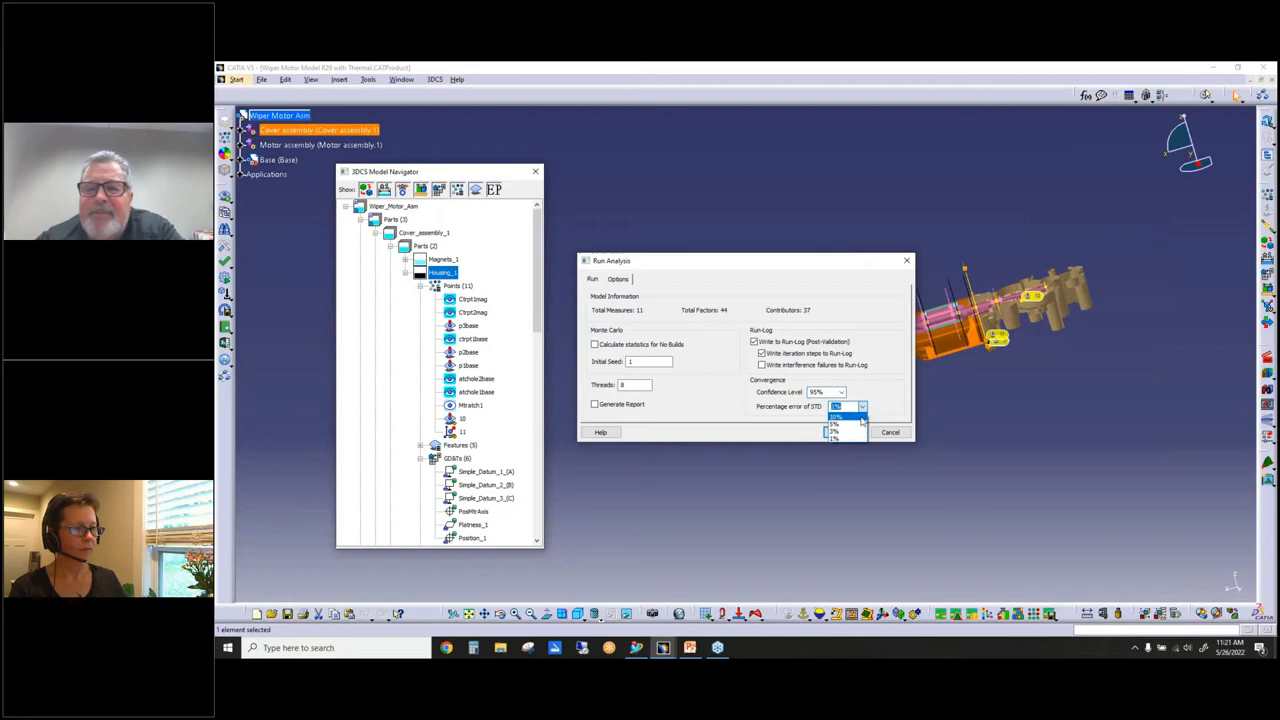
pyautogui.click(835, 417)
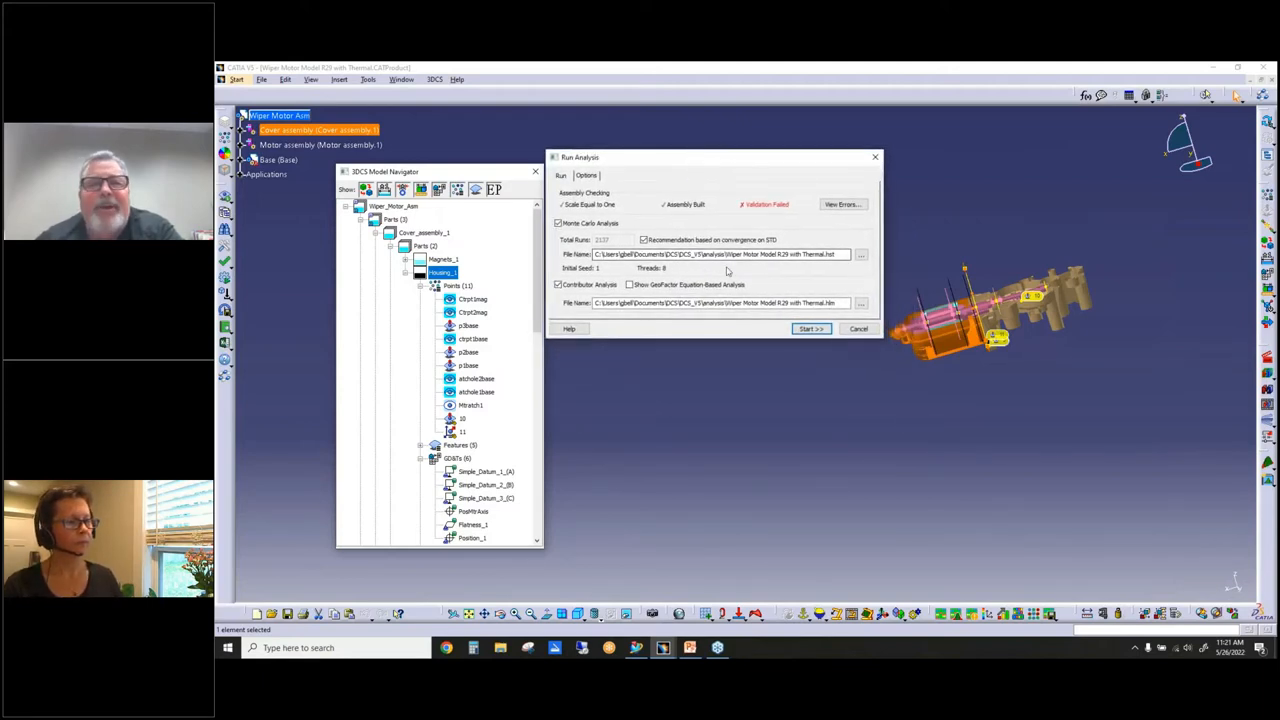
pyautogui.moveTo(738, 268)
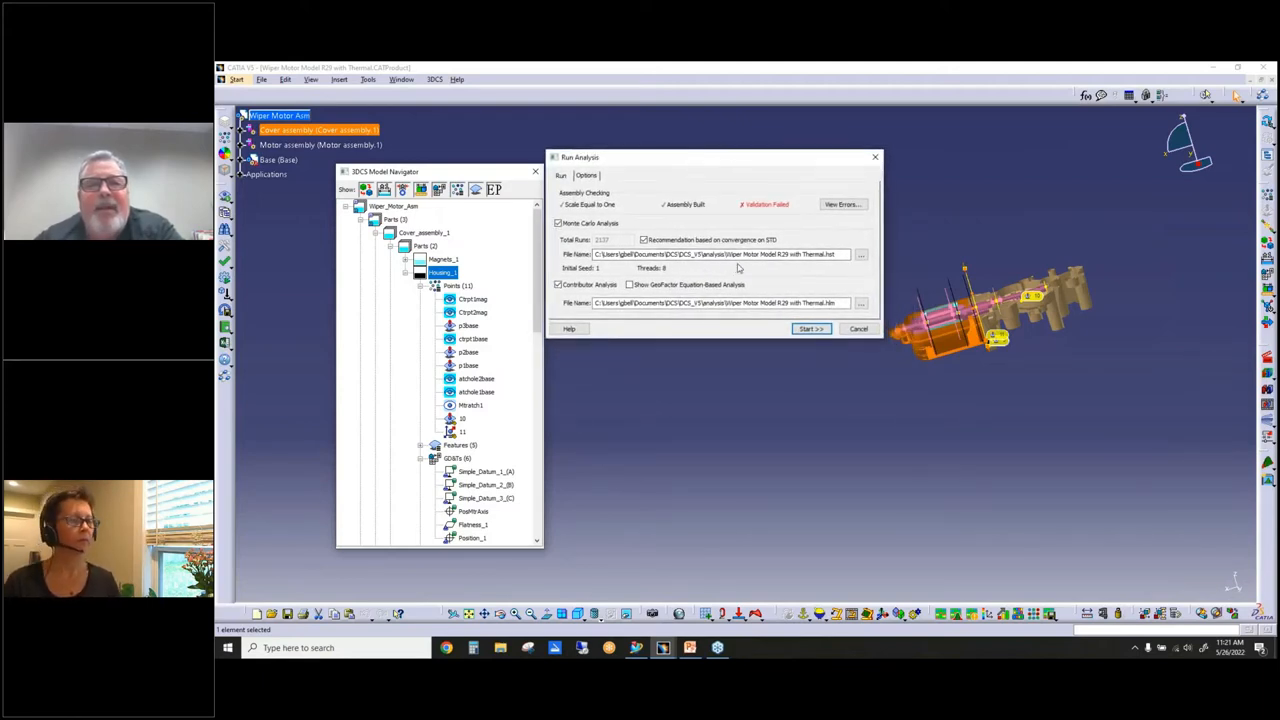
pyautogui.moveTo(645, 245)
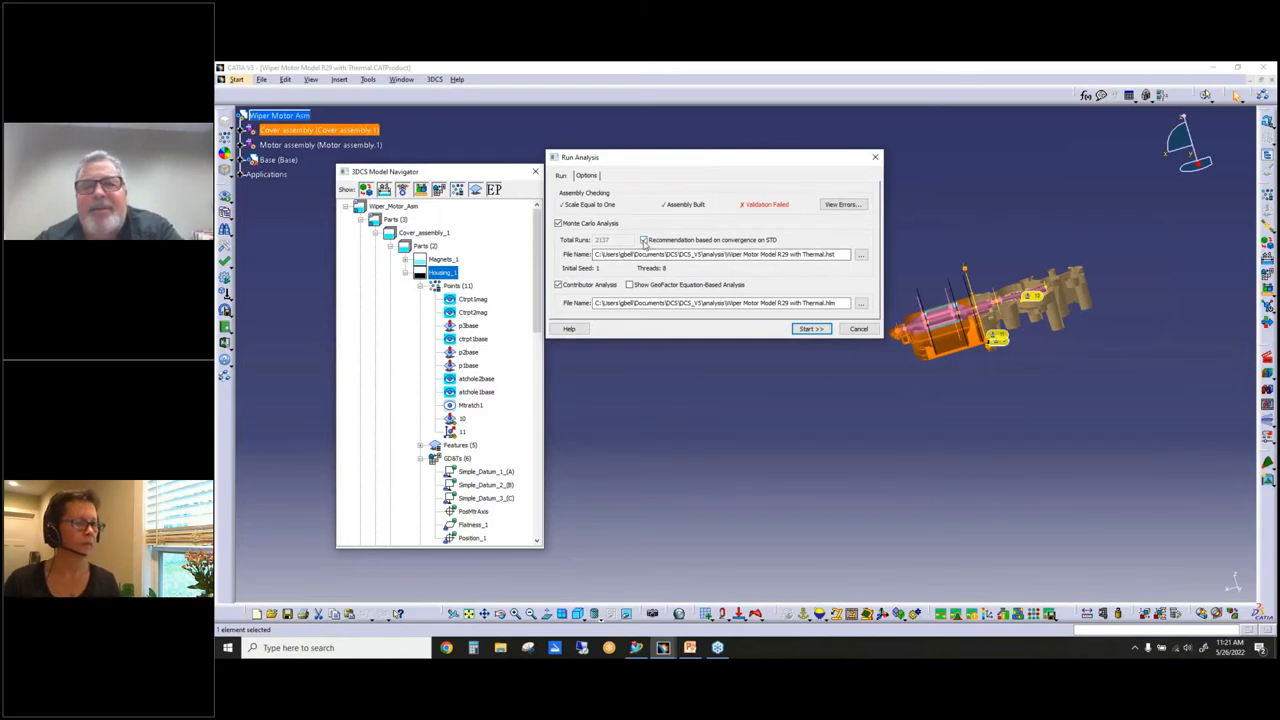
pyautogui.moveTo(655, 250)
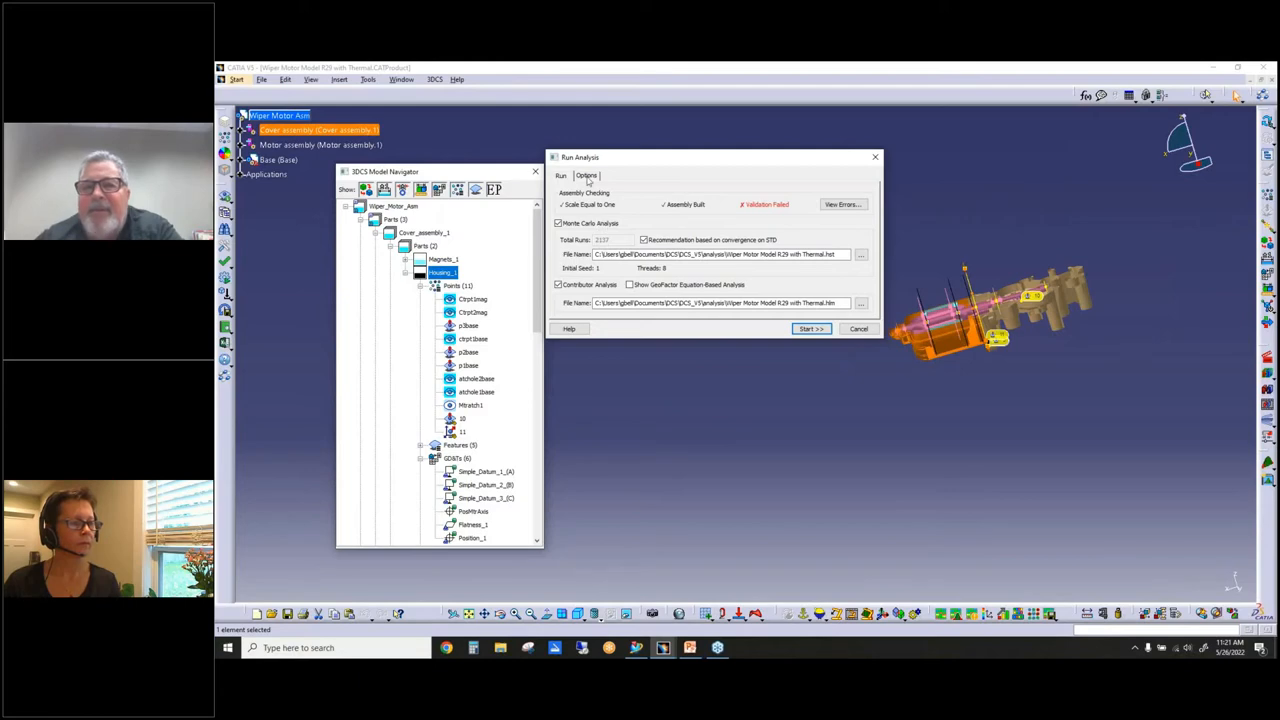
# Review the convergence options once more, then cancel the Run Analysis dialog without running.
pyautogui.click(586, 175)
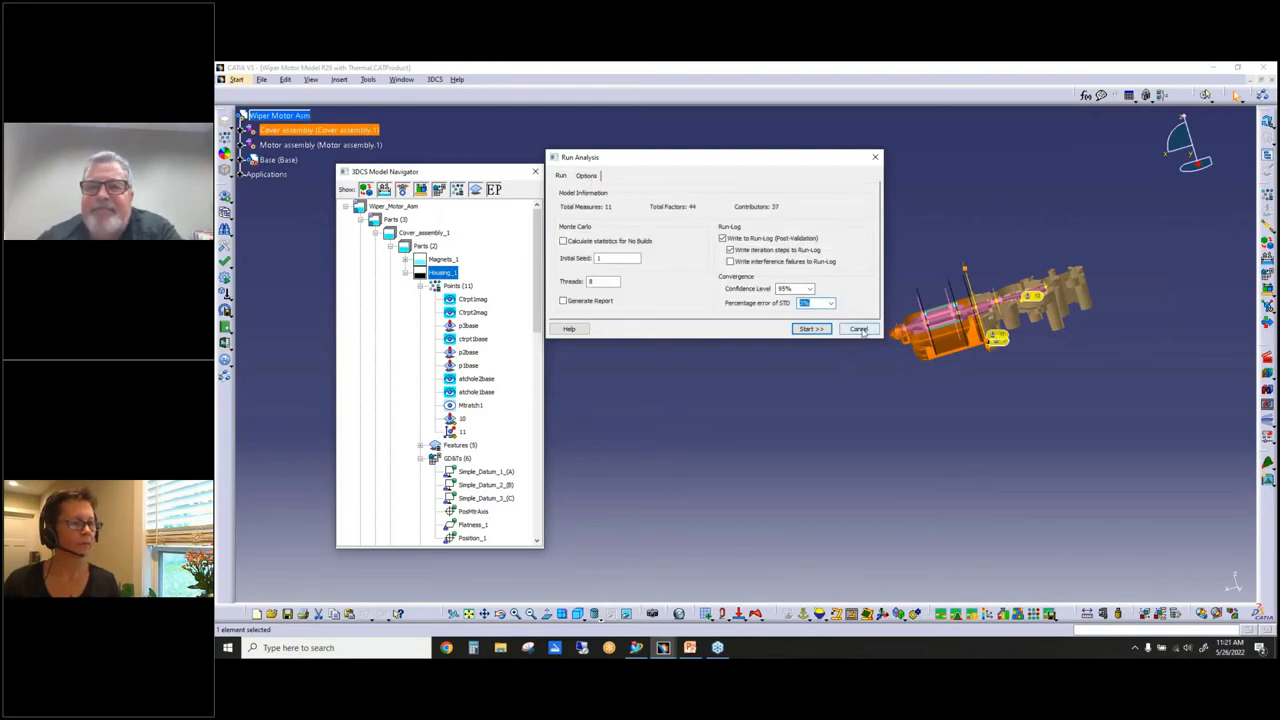
pyautogui.click(858, 329)
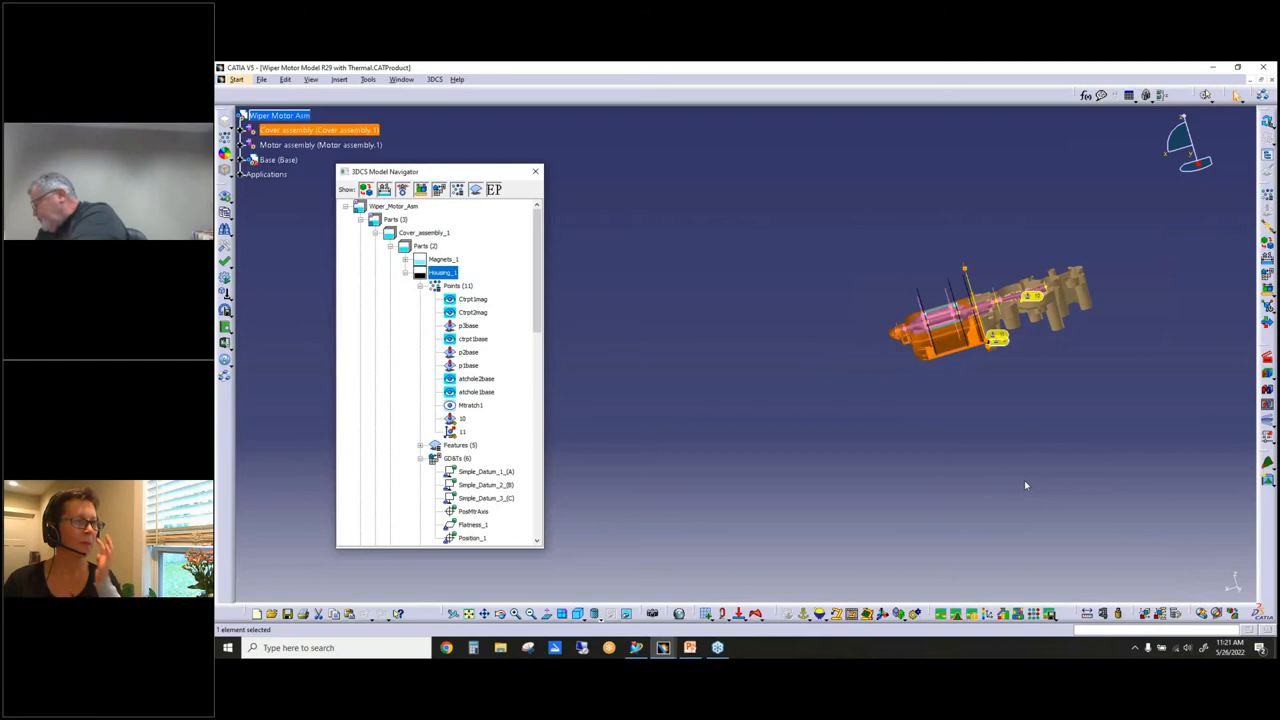
pyautogui.moveTo(987, 270)
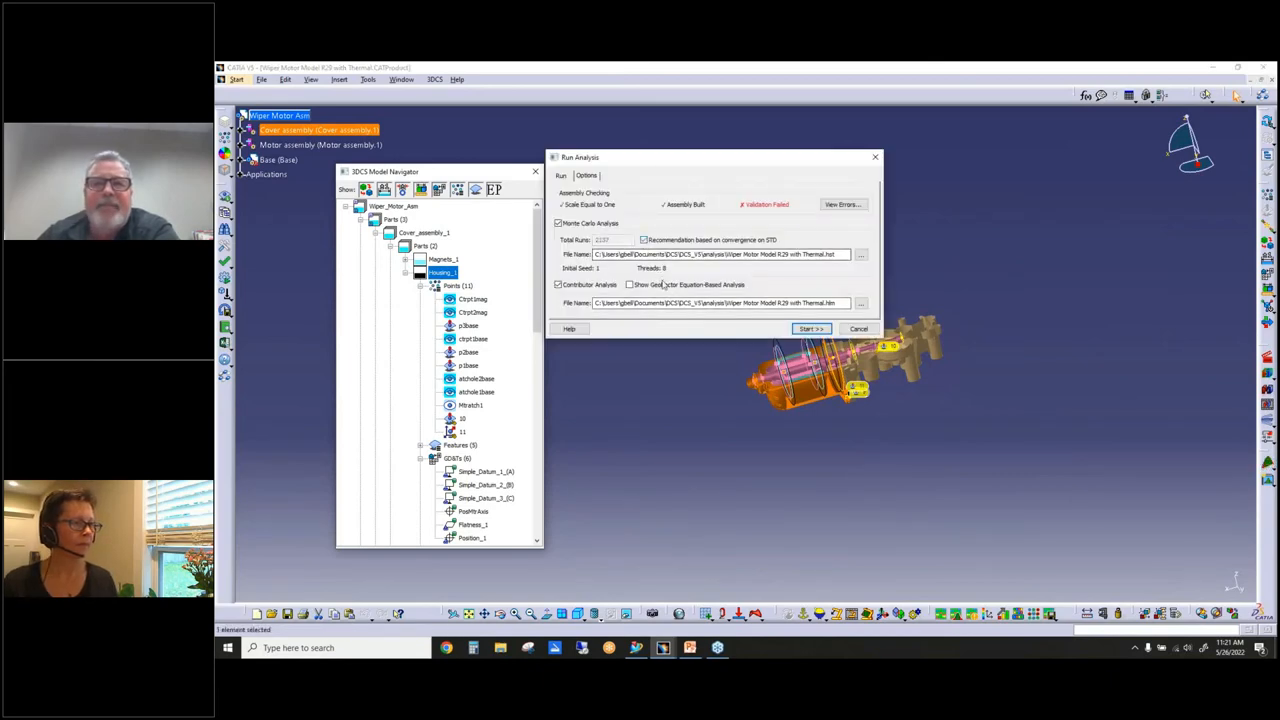
# Start the 2137-run Monte Carlo analysis, allowing the previous .hst/.hlm results to be overwritten.
pyautogui.click(810, 328)
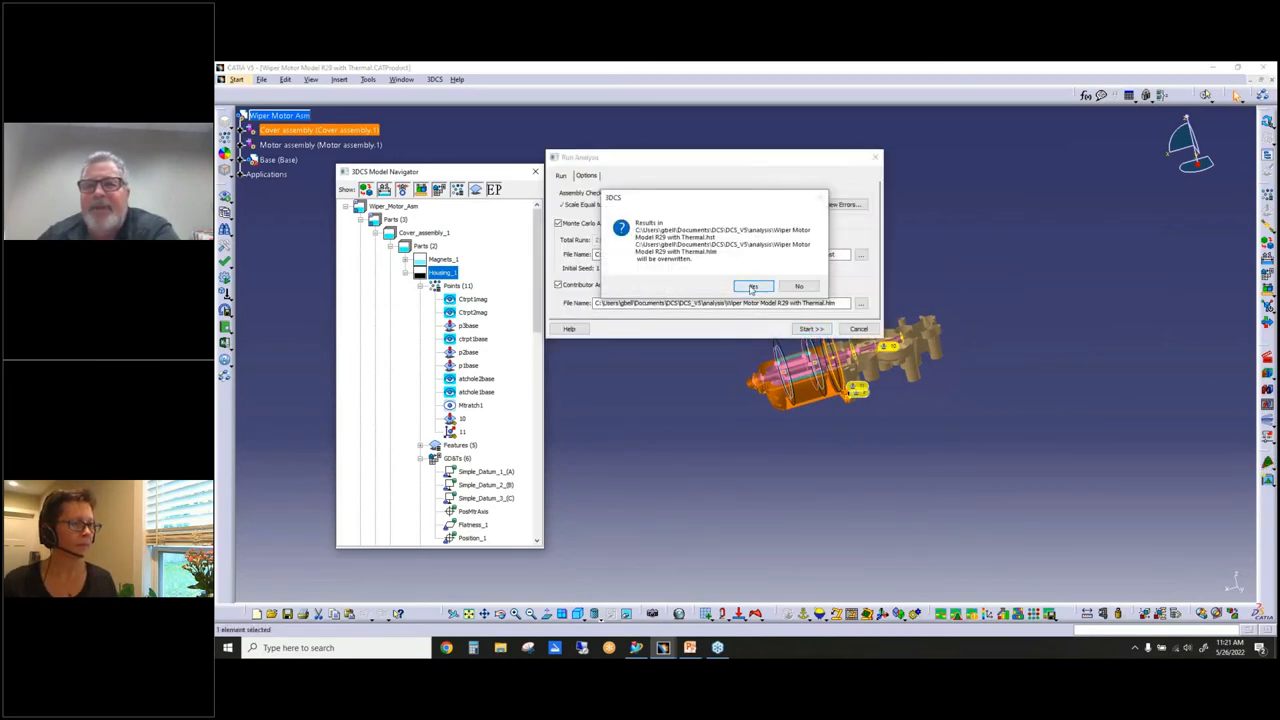
pyautogui.click(752, 286)
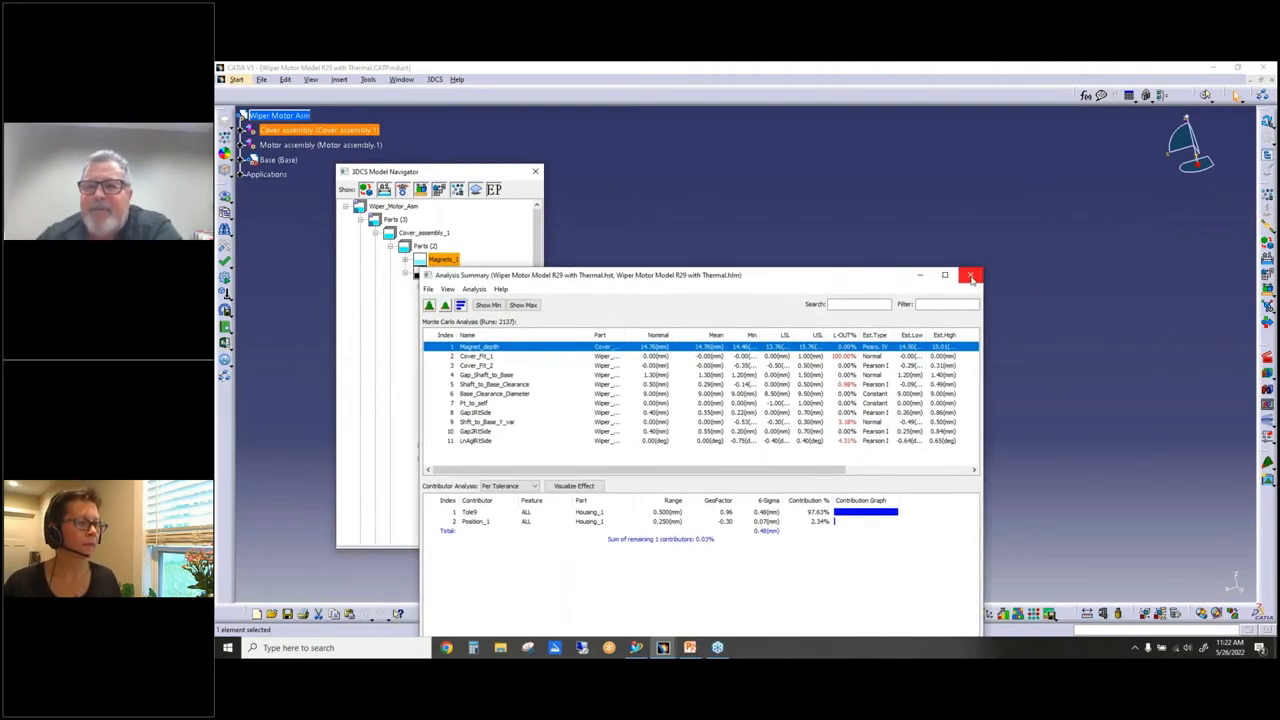
# Close the Analysis Summary window to return to the wiper motor assembly.
pyautogui.click(970, 275)
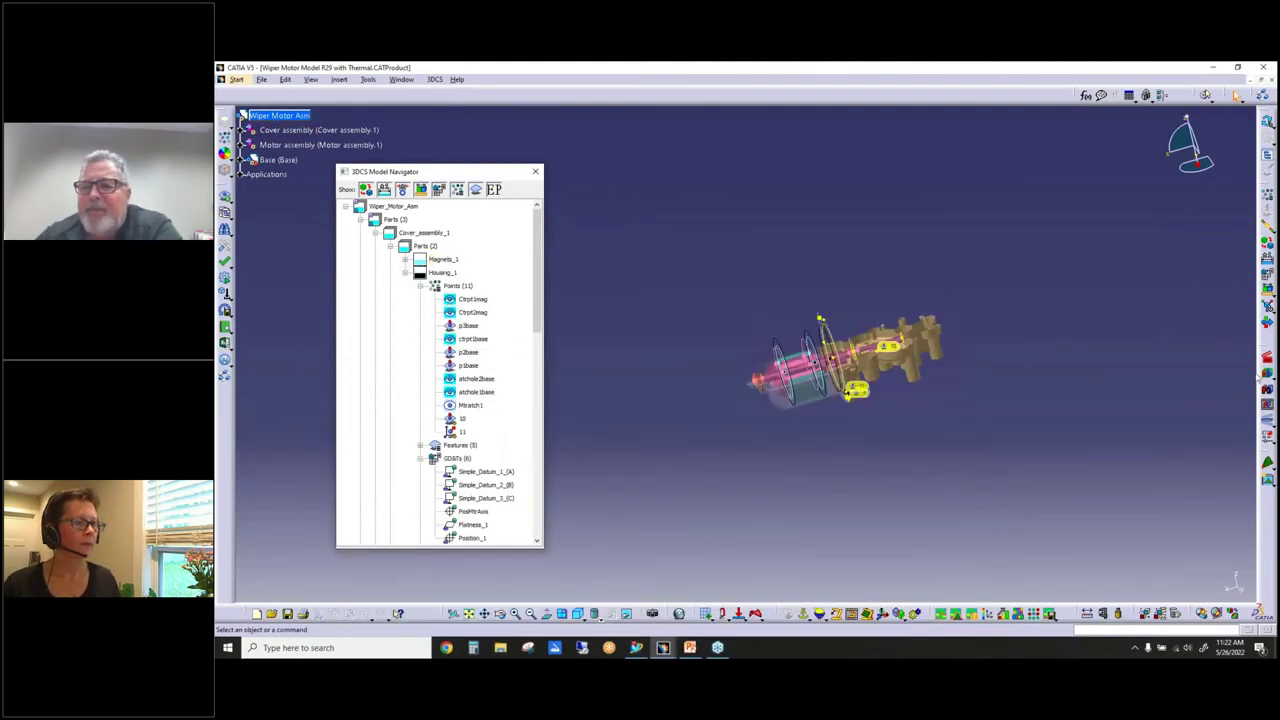
pyautogui.moveTo(935, 478)
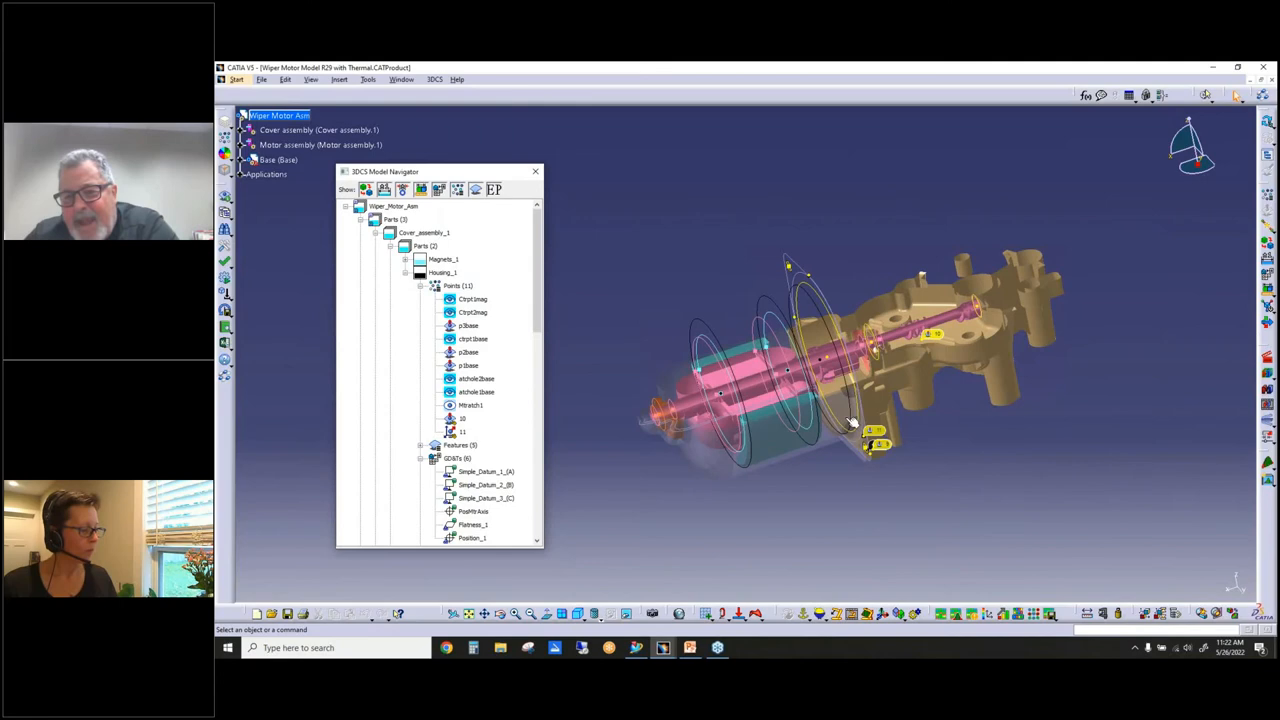
pyautogui.moveTo(855, 420)
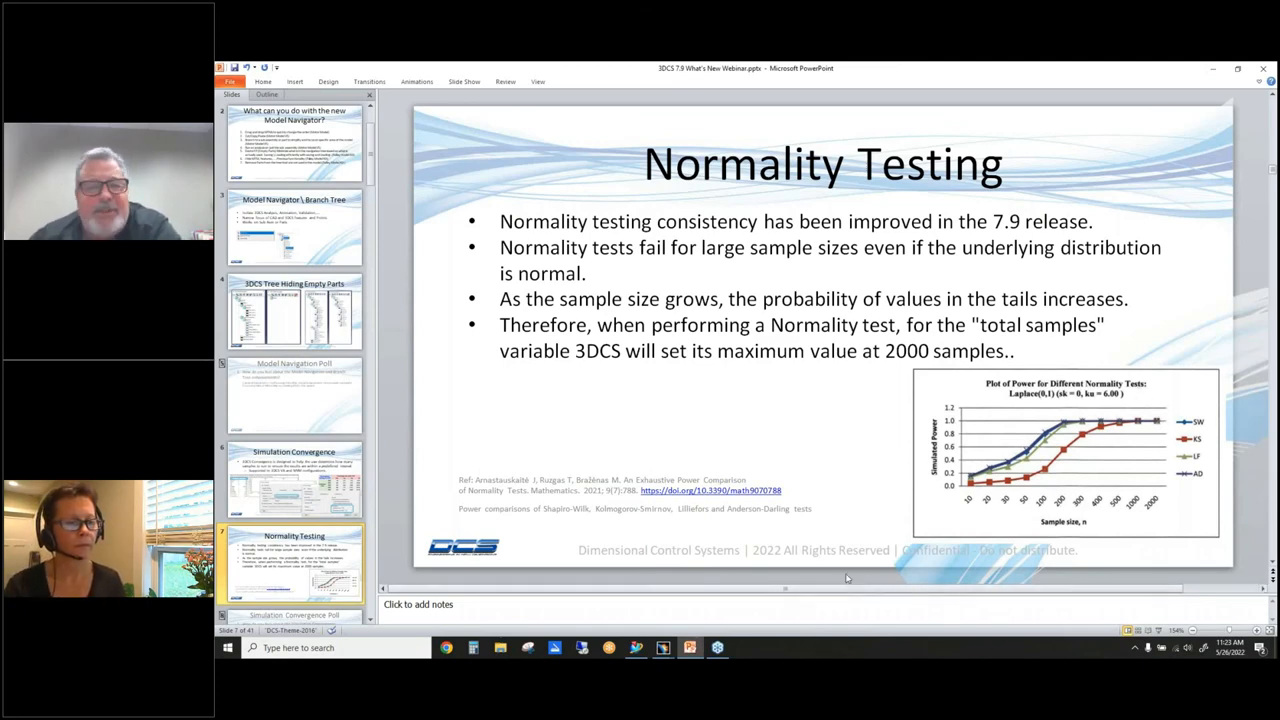
pyautogui.moveTo(920, 537)
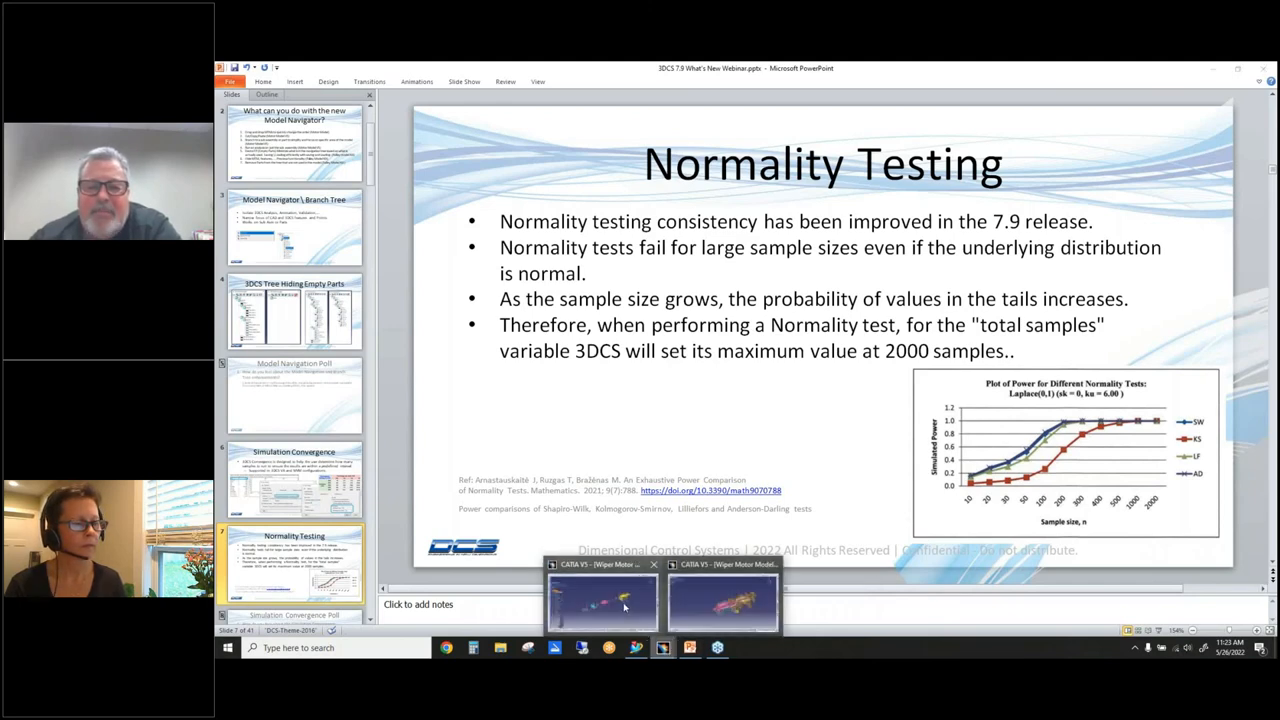
# Switch to the 'Wiper Motor Model R29 With Plant Data' CATIA window from the taskbar.
pyautogui.click(602, 600)
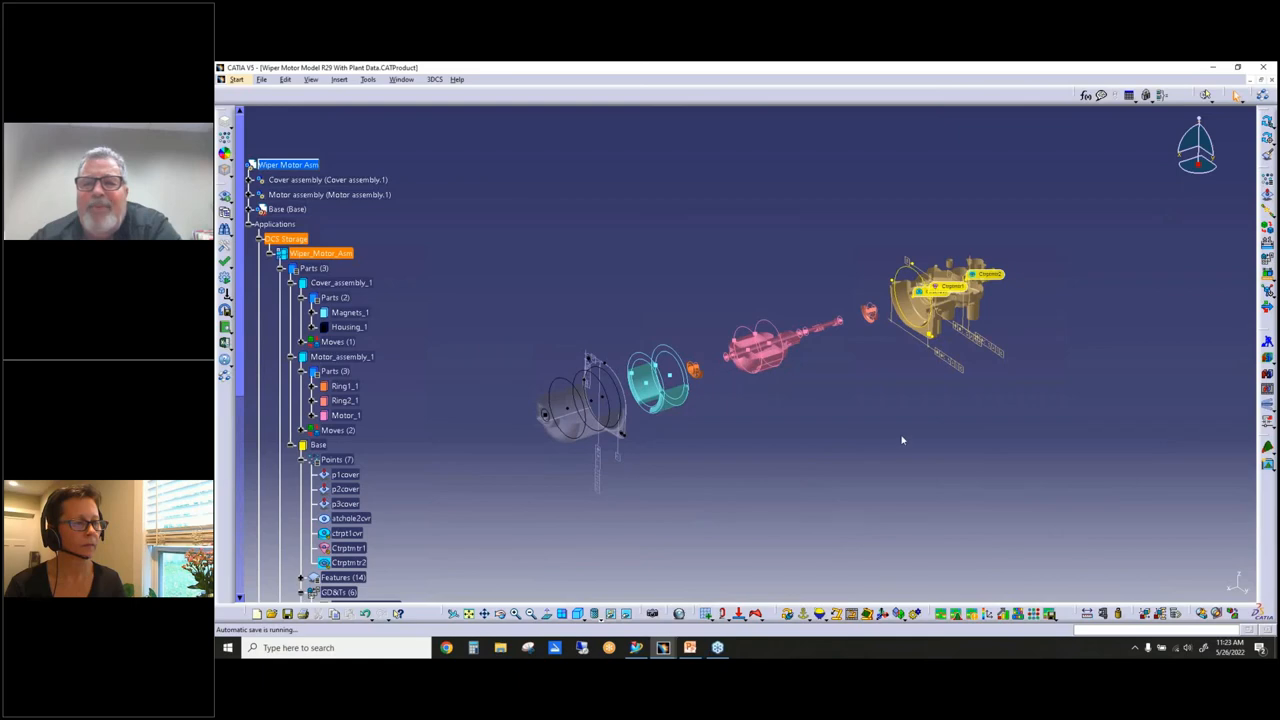
pyautogui.moveTo(965, 422)
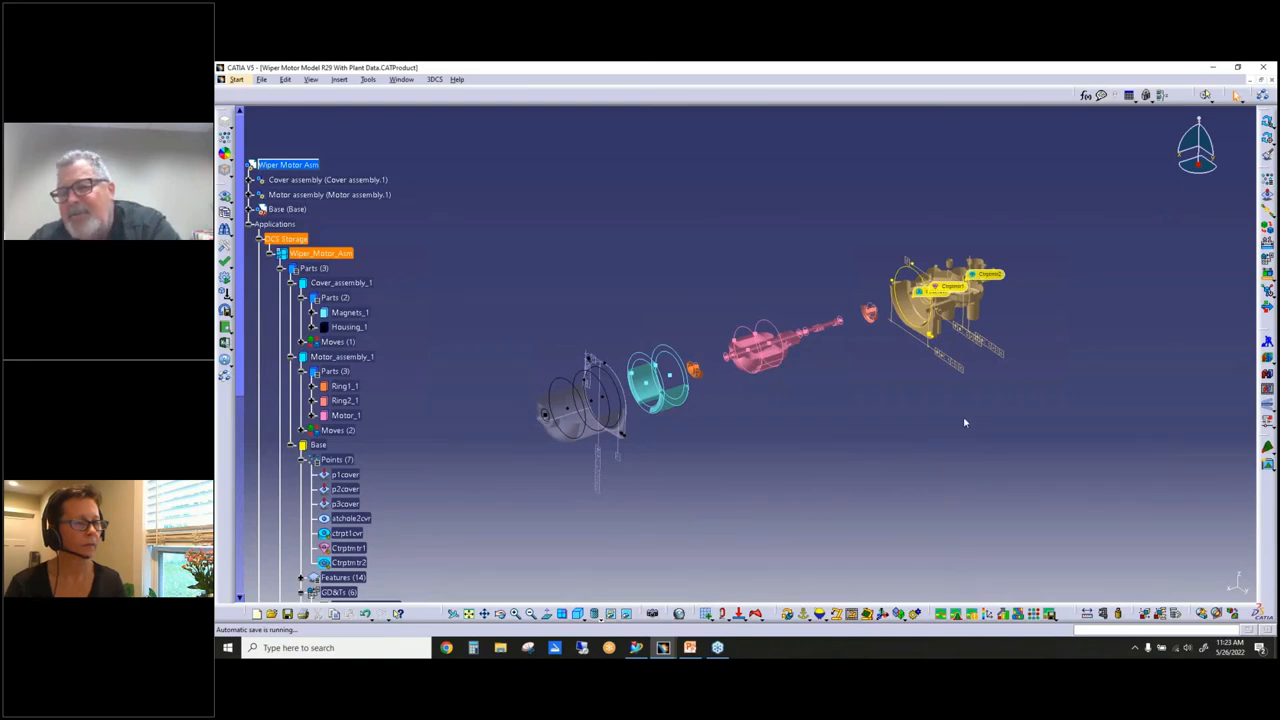
pyautogui.moveTo(978, 420)
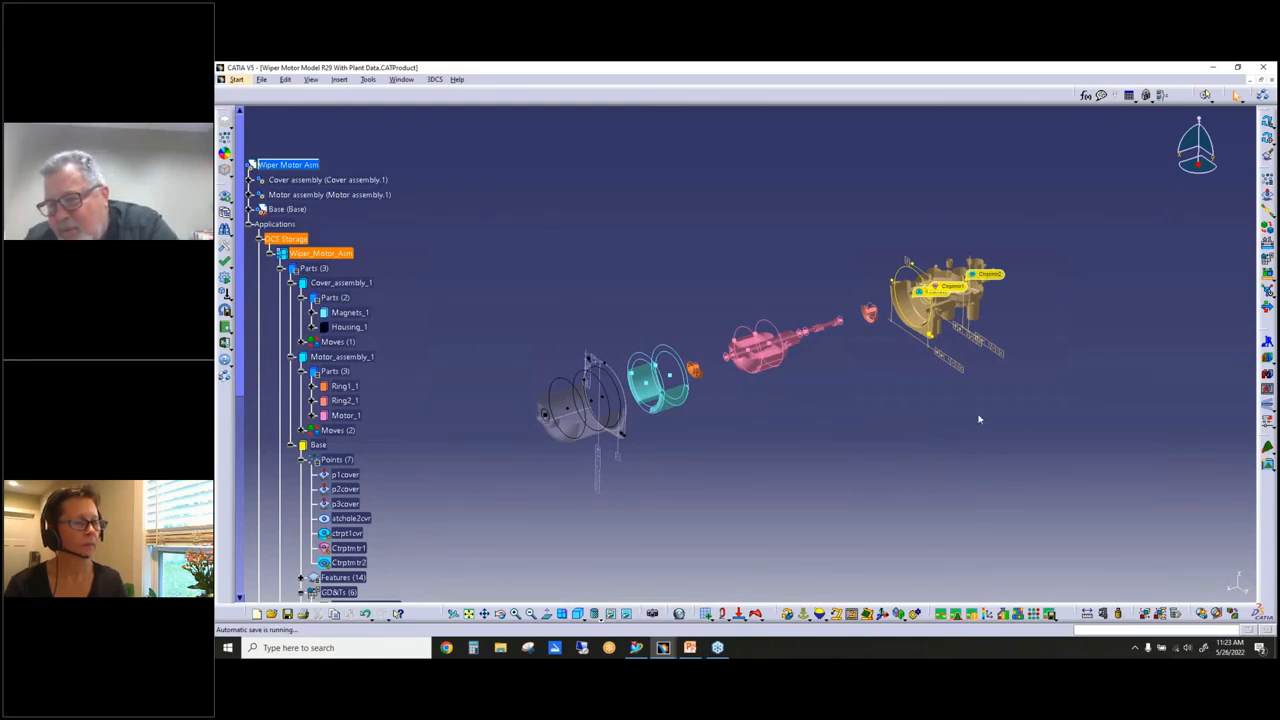
pyautogui.moveTo(908, 378)
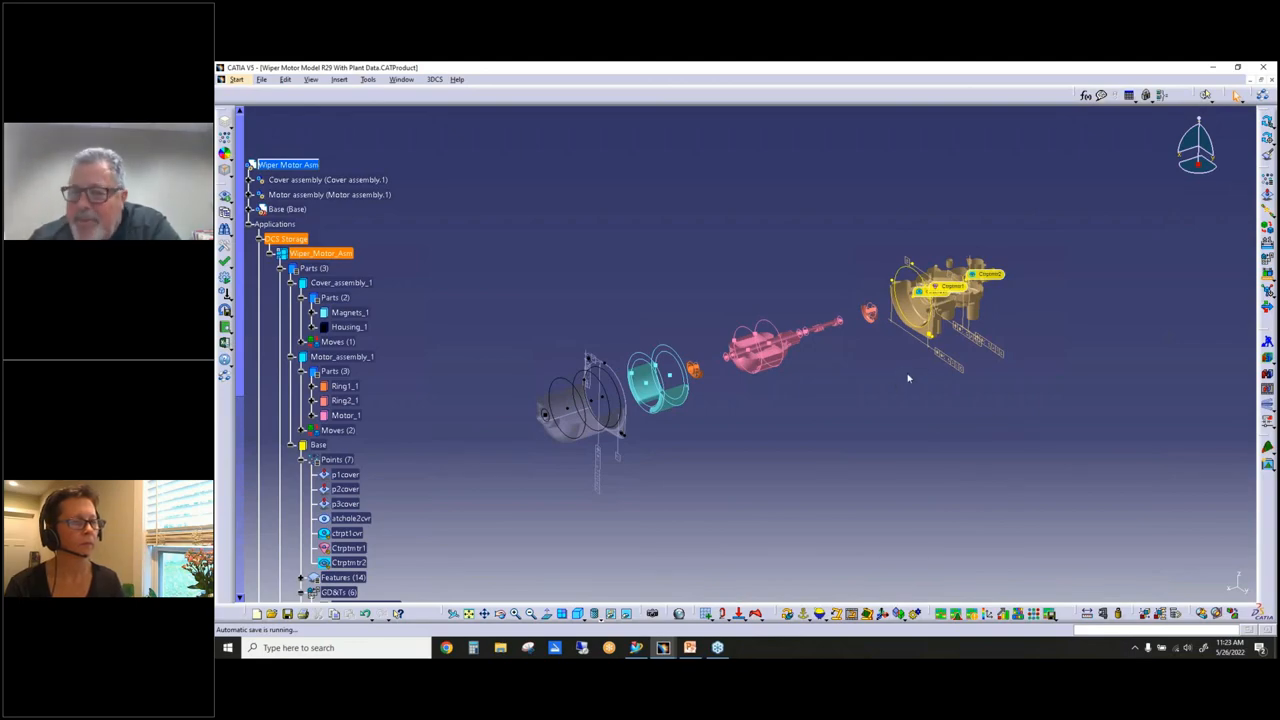